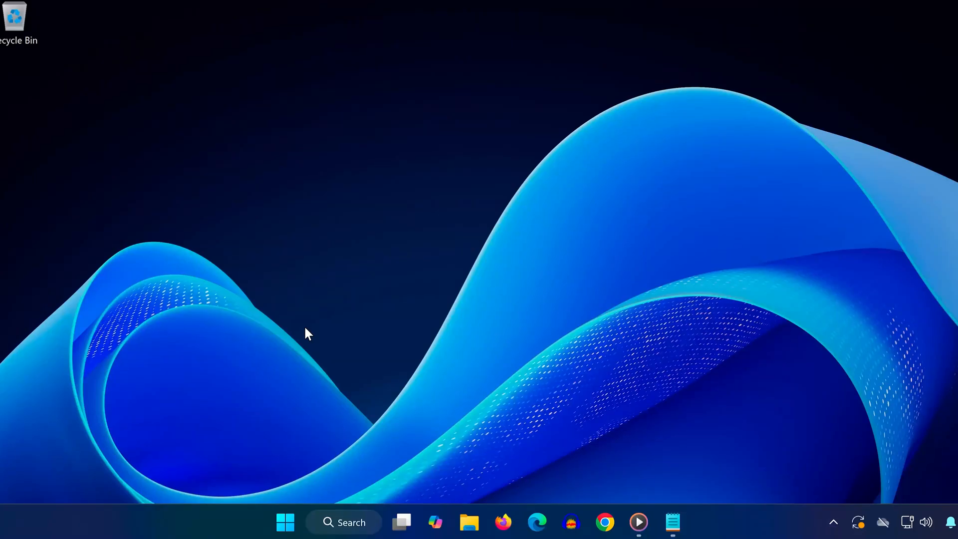
mouse_move(544, 297)
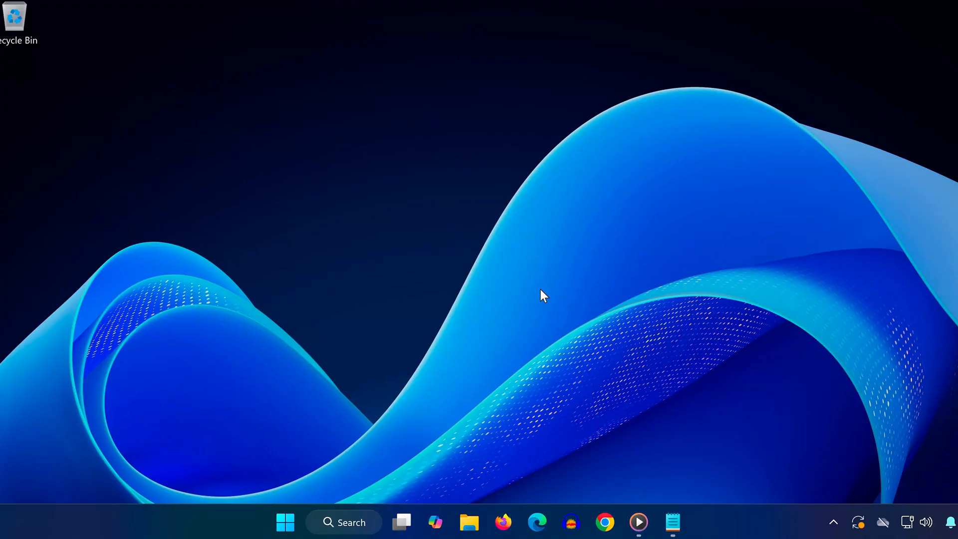
mouse_move(312, 386)
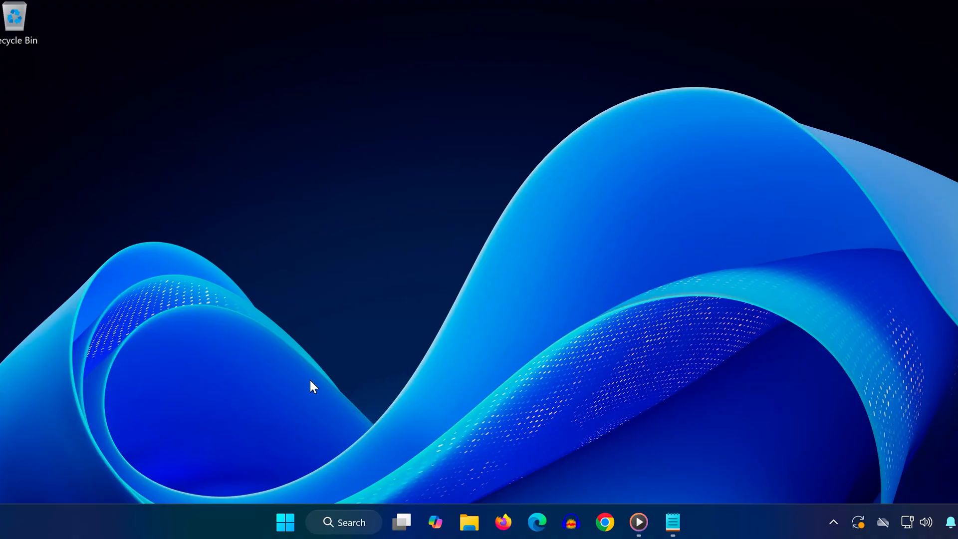
mouse_move(406, 315)
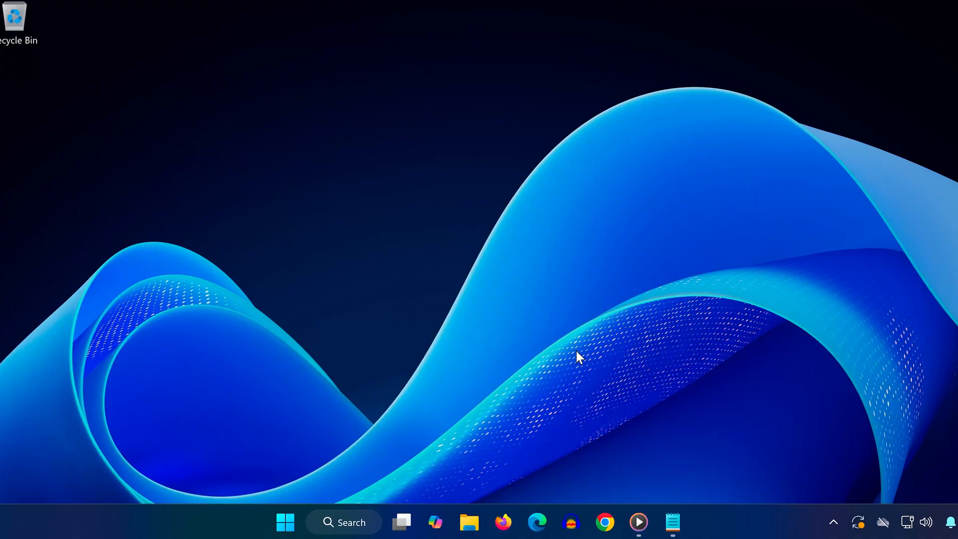
mouse_move(427, 384)
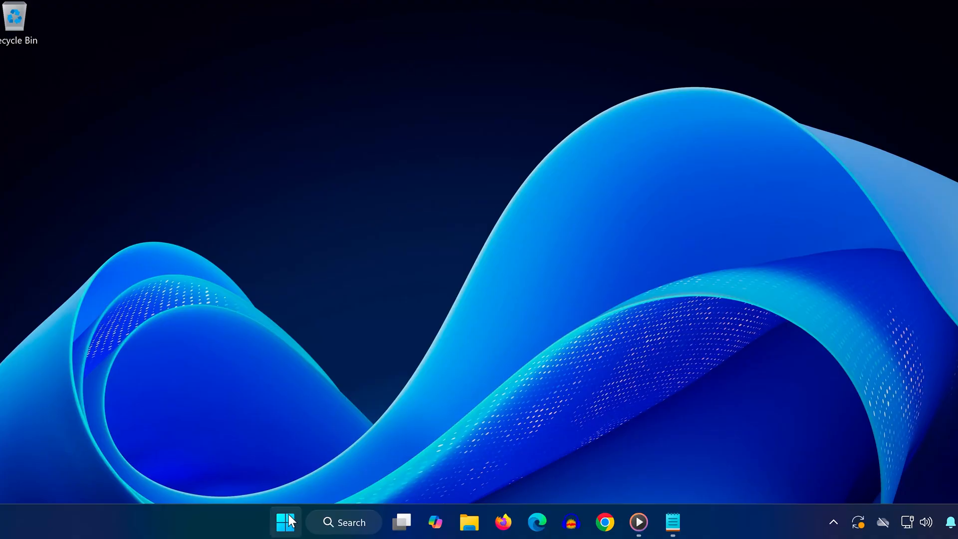
Open Control Panel by category and reach Programs' 'Turn Windows features on or off' dialog
type("contr")
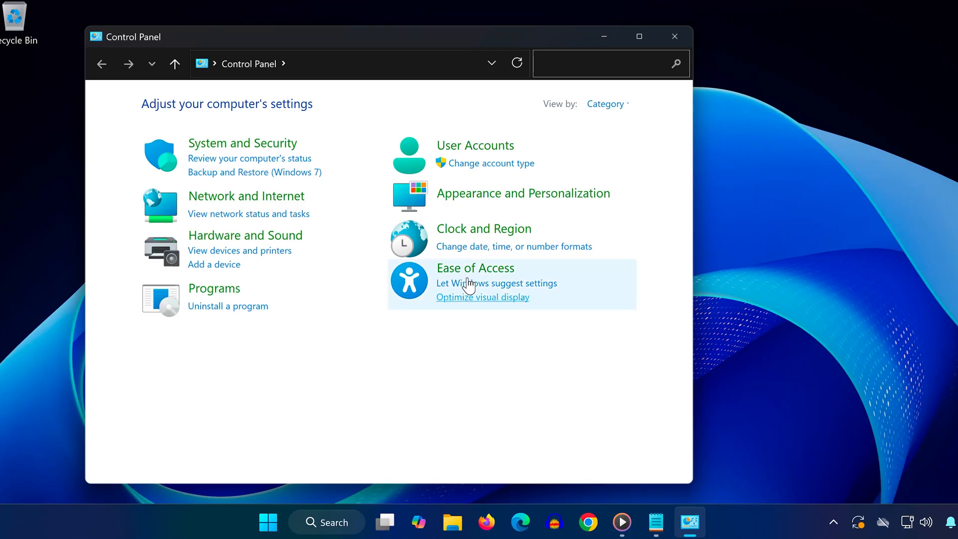
left_click(604, 103)
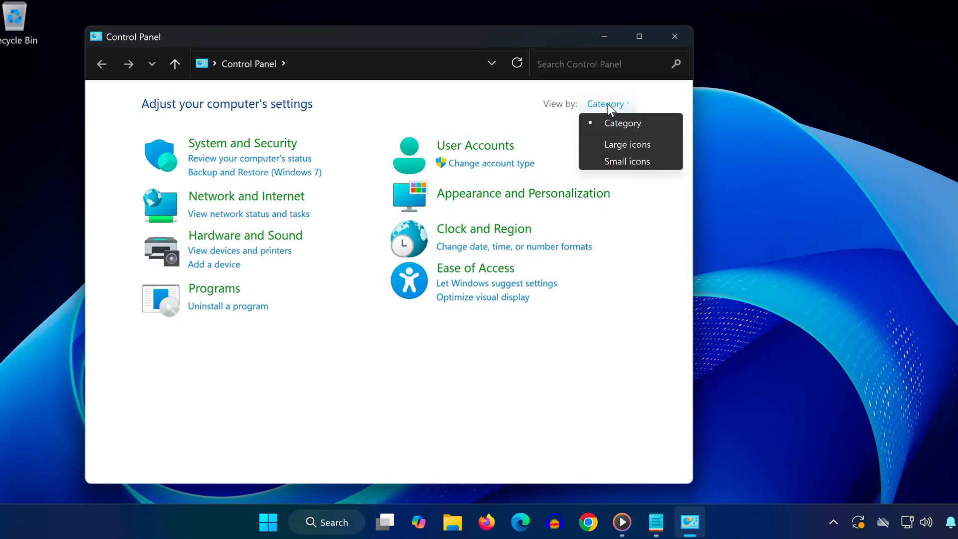
left_click(623, 123)
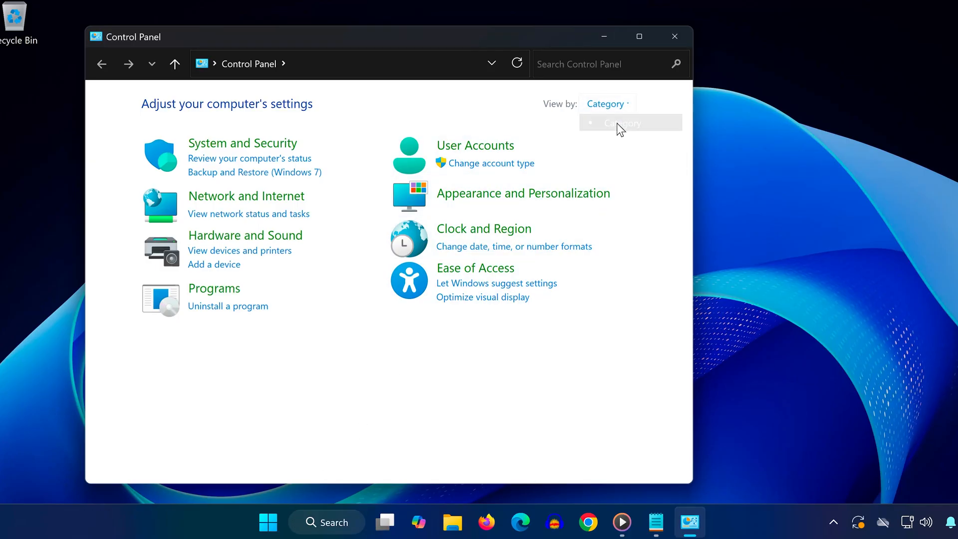
left_click(214, 288)
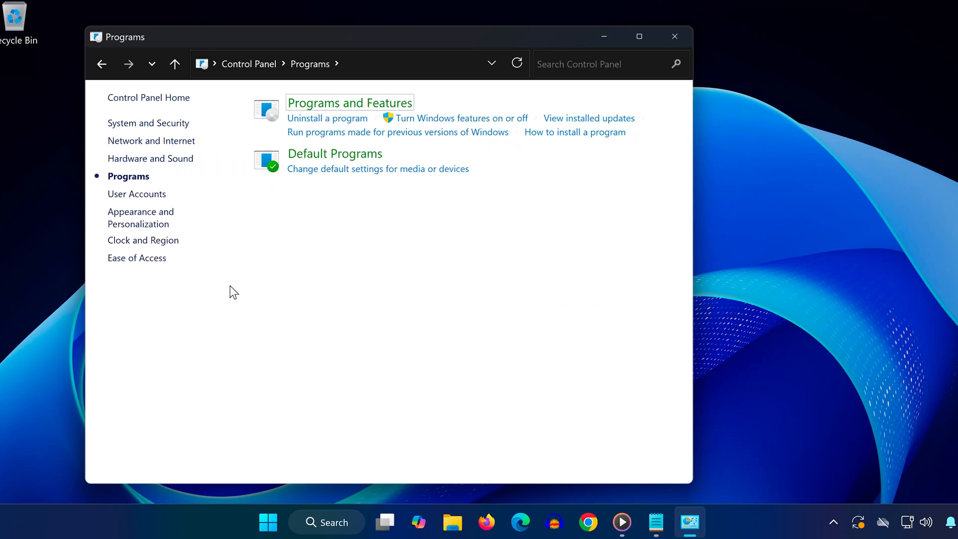
mouse_move(489, 126)
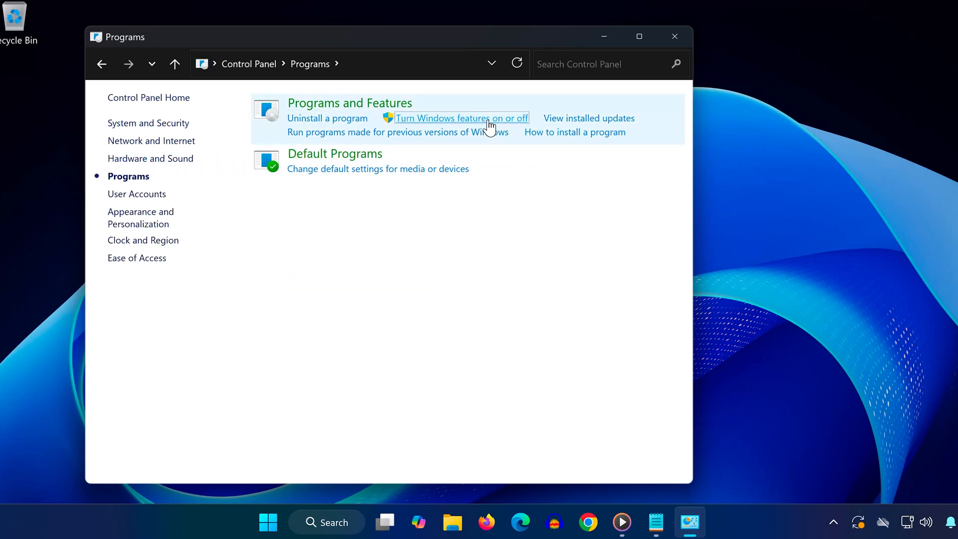
left_click(461, 117)
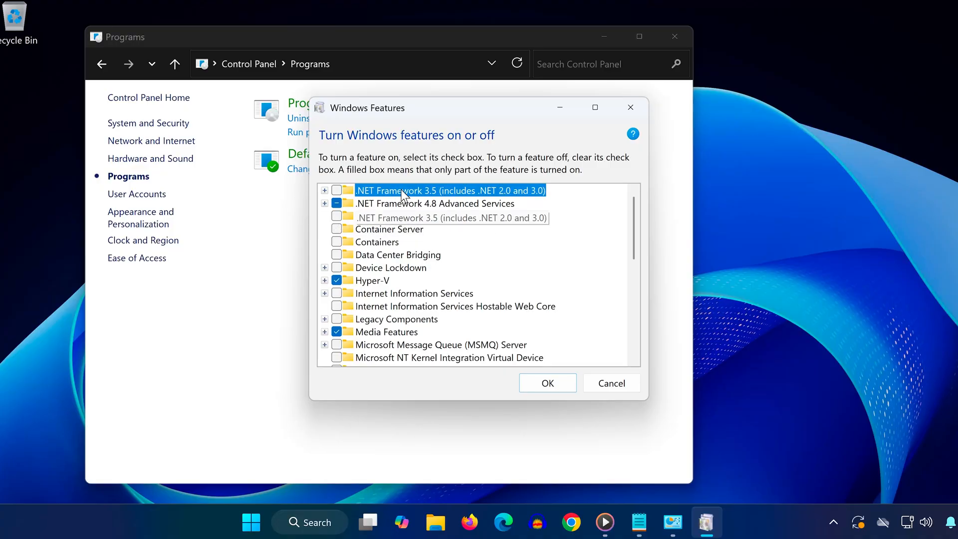
Enable .NET Framework 3.5 and 4.8 Advanced Services, letting Windows Update fetch the files
left_click(336, 190)
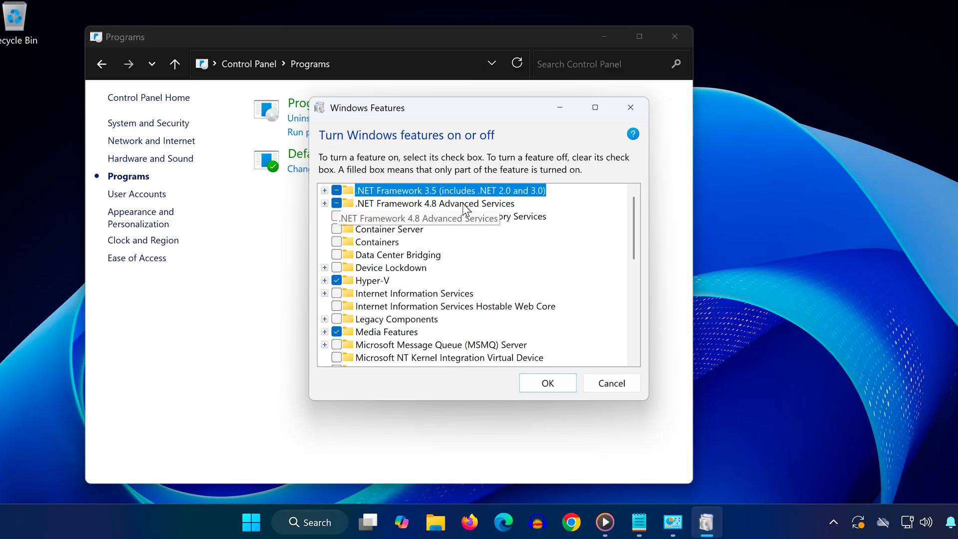
left_click(336, 190)
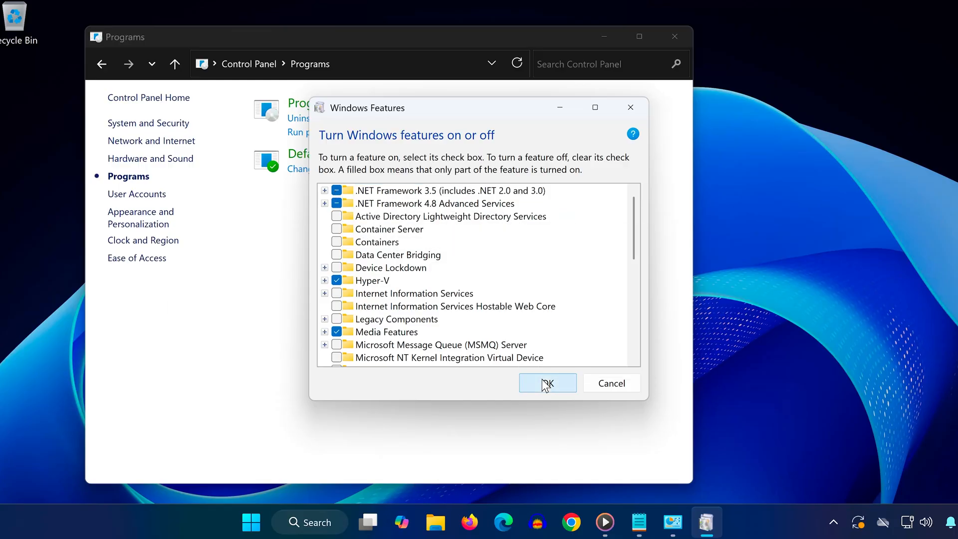
left_click(546, 384)
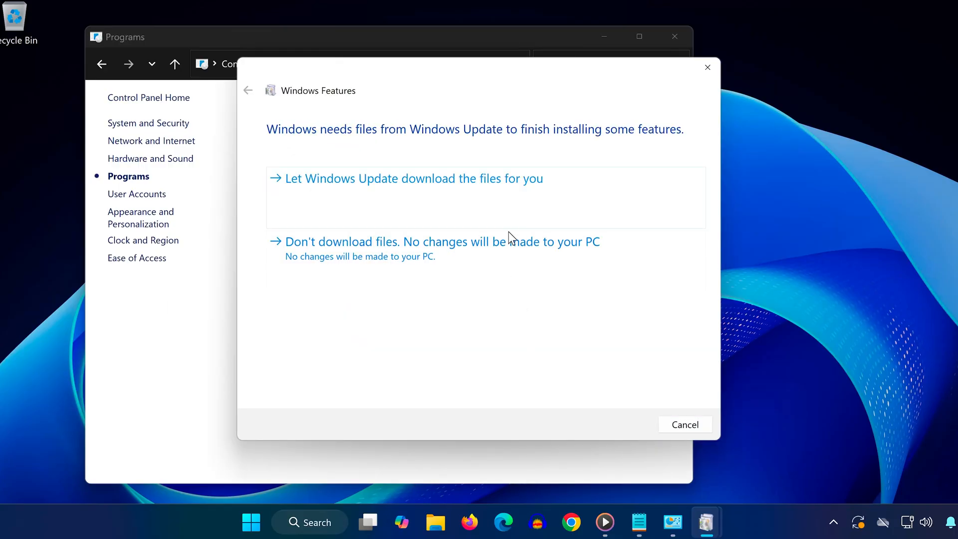
left_click(405, 178)
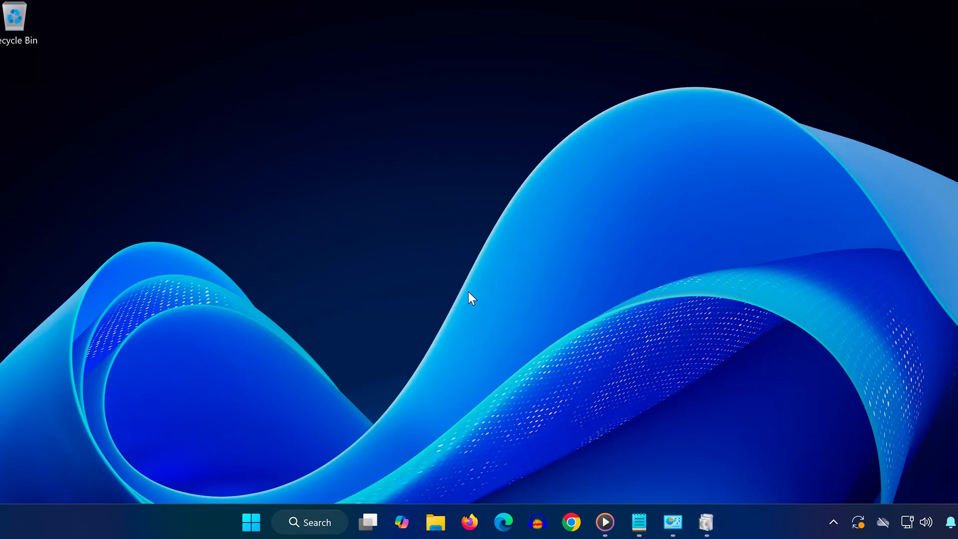
mouse_move(472, 301)
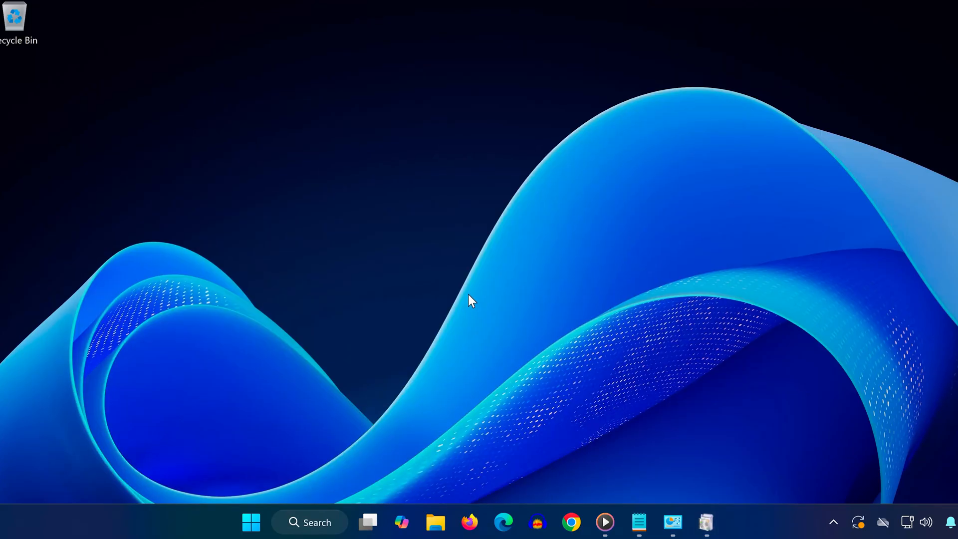
mouse_move(467, 312)
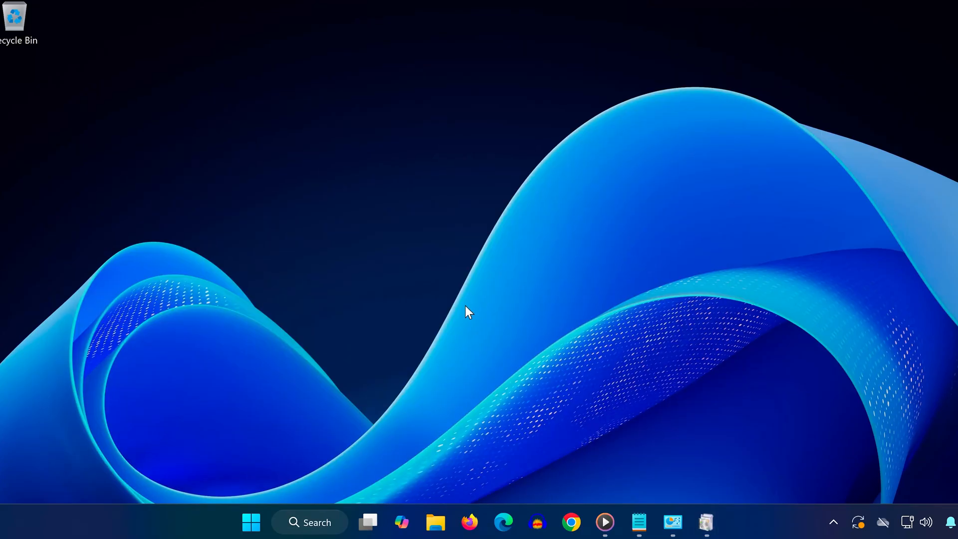
Browse to C:\Windows\System32 and delete xinput1_3.dll
left_click(435, 522)
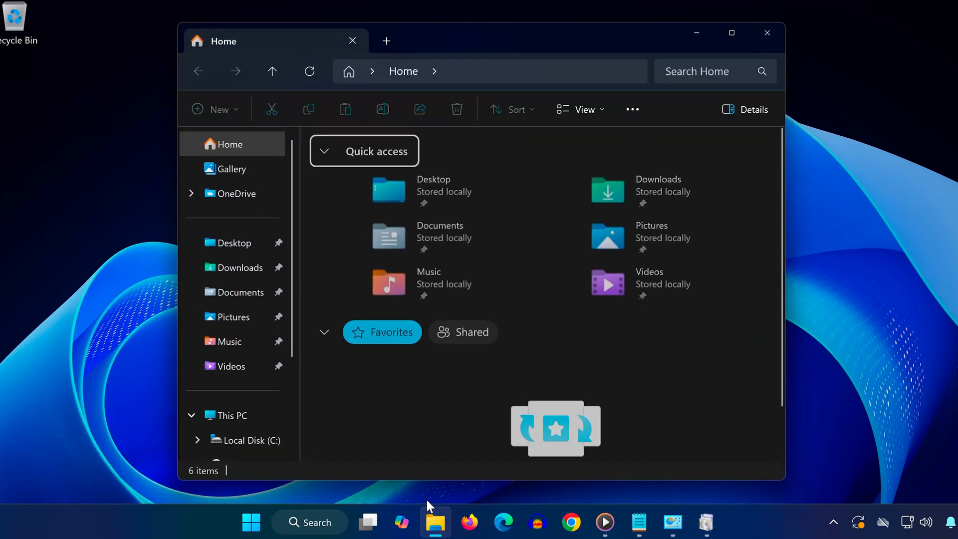
left_click(231, 415)
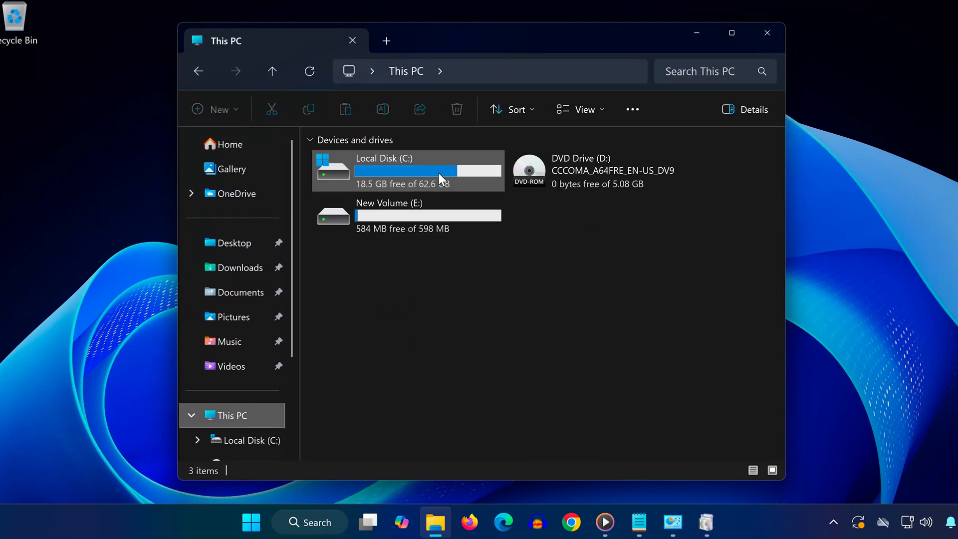
double_click(383, 169)
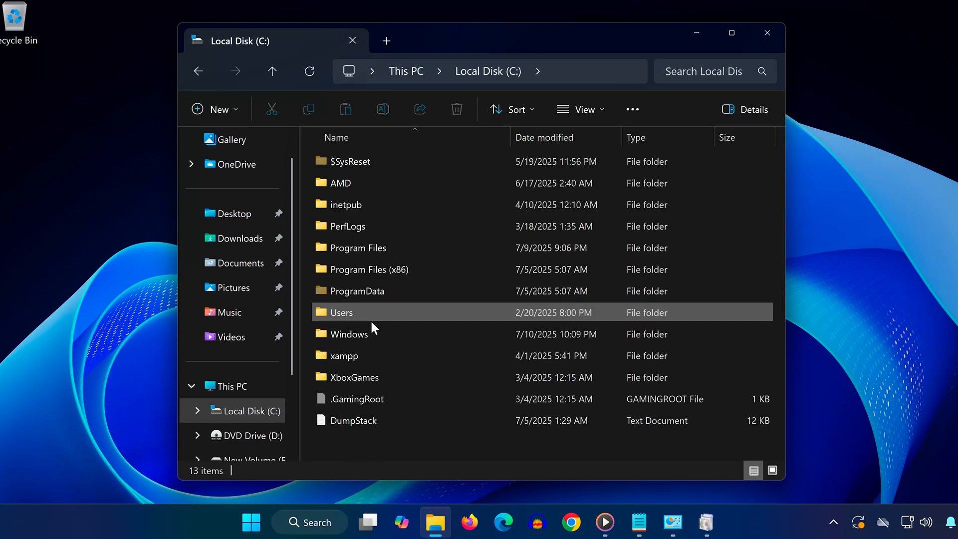
double_click(352, 335)
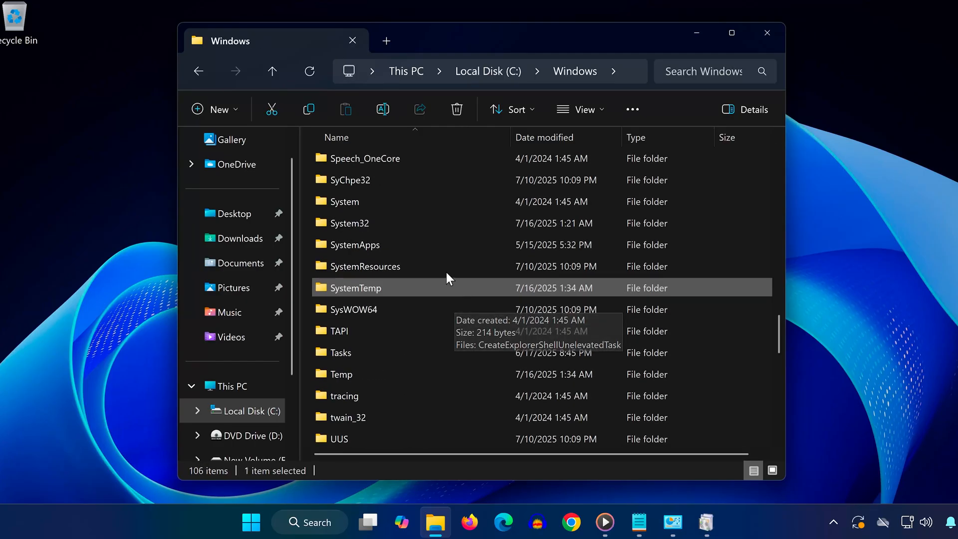
double_click(349, 223)
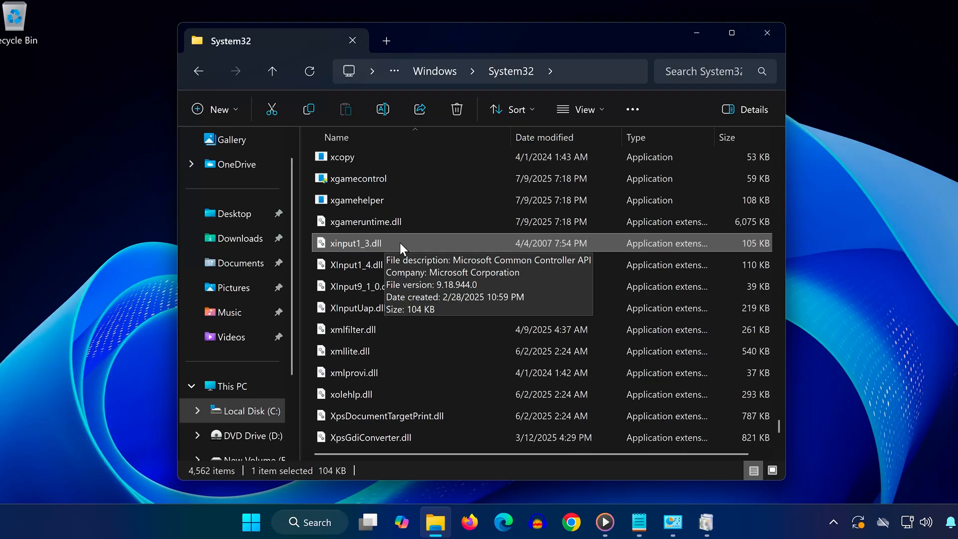
right_click(354, 243)
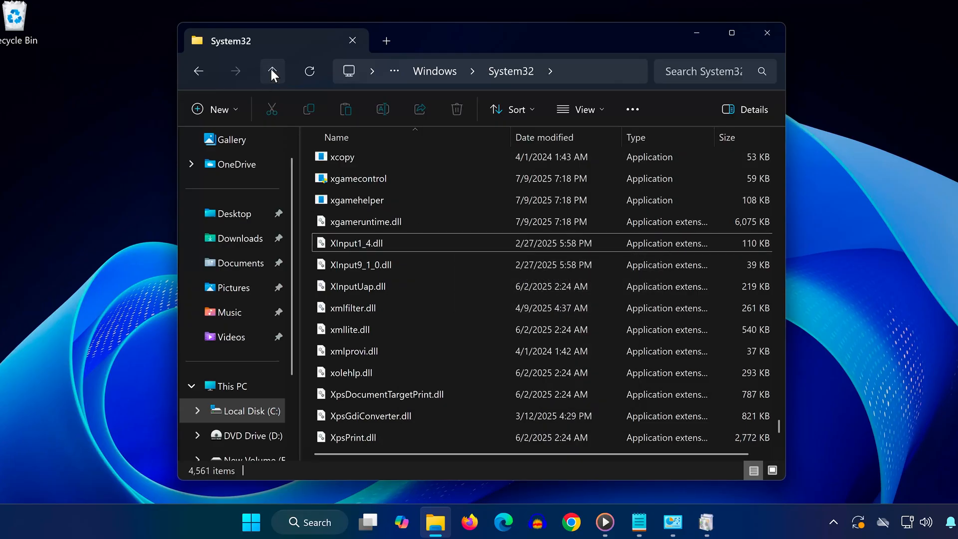
Delete xinput1_3.dll from C:\Windows\SysWOW64, then switch to Firefox
left_click(272, 71)
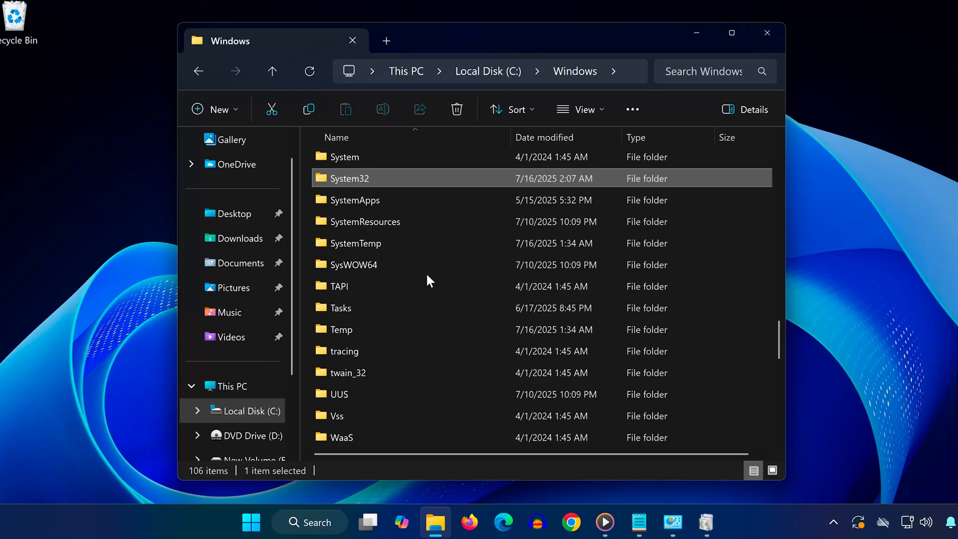
double_click(352, 264)
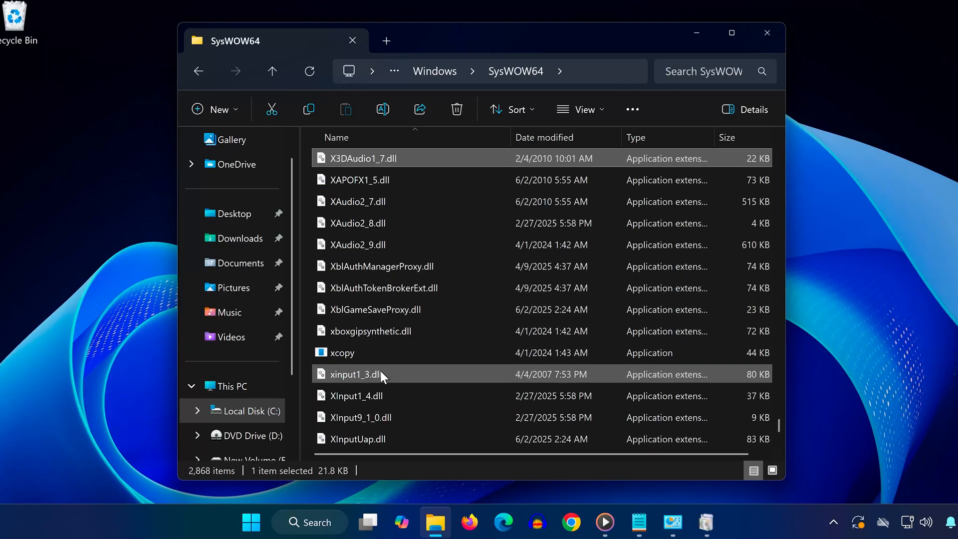
right_click(357, 374)
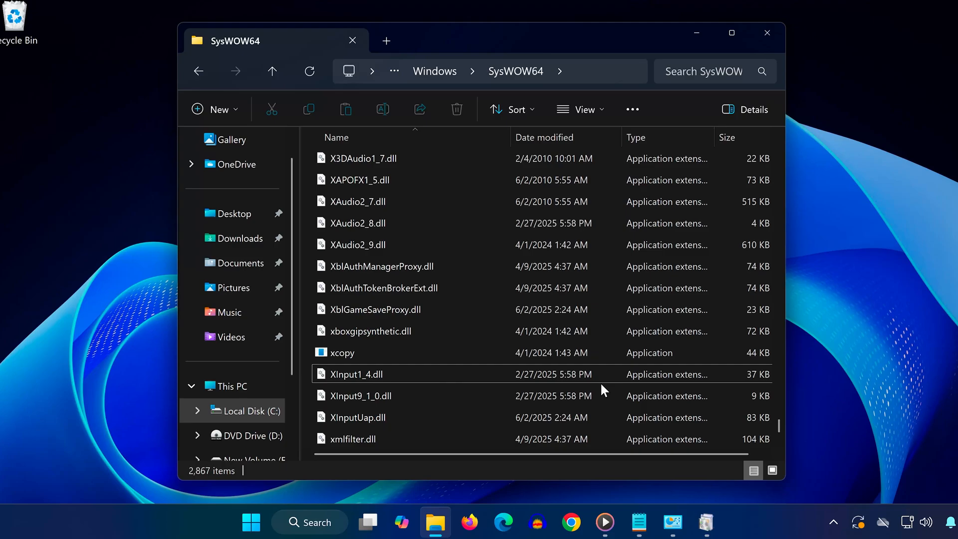
left_click(468, 523)
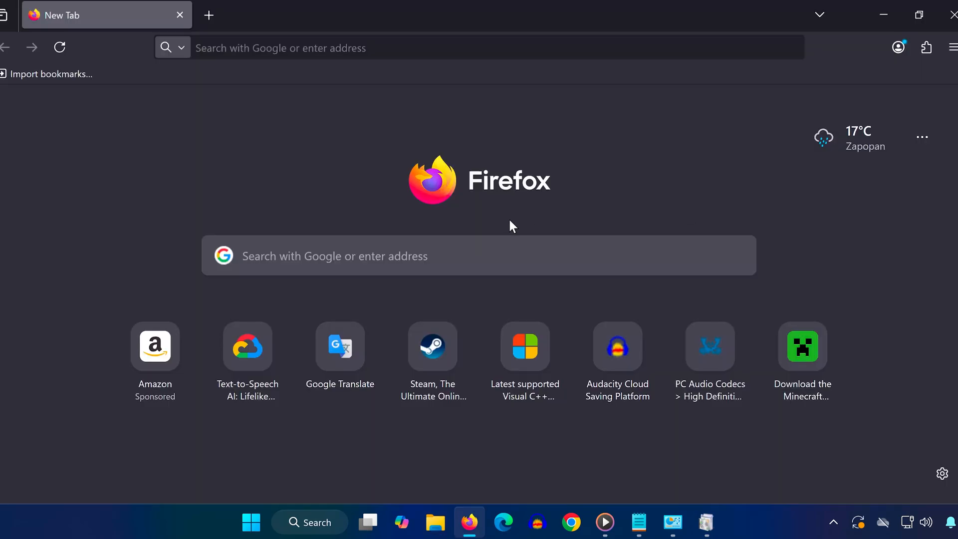
Search for the DirectX End-User Runtime Web Installer and download it from Microsoft
type("Download DirectX End-User Runtime Web Installer")
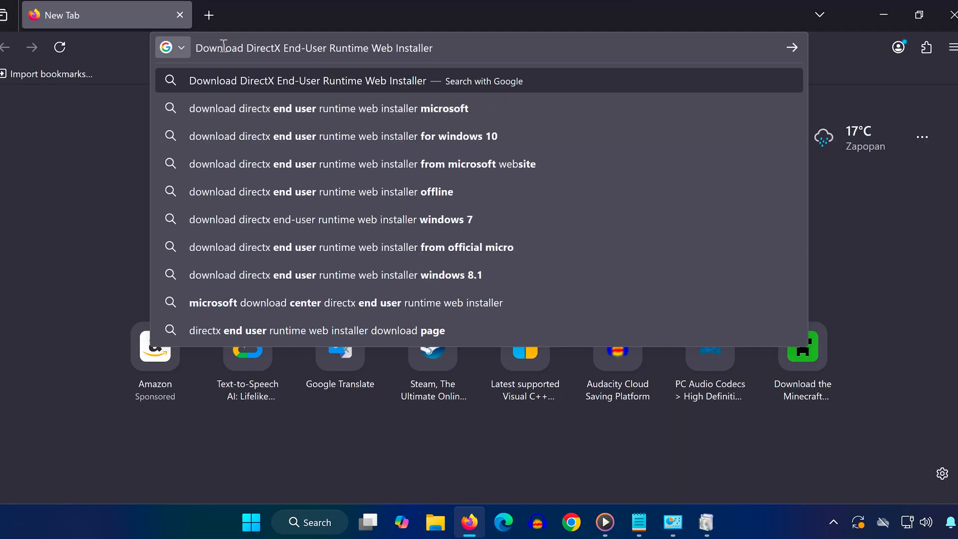
mouse_move(441, 48)
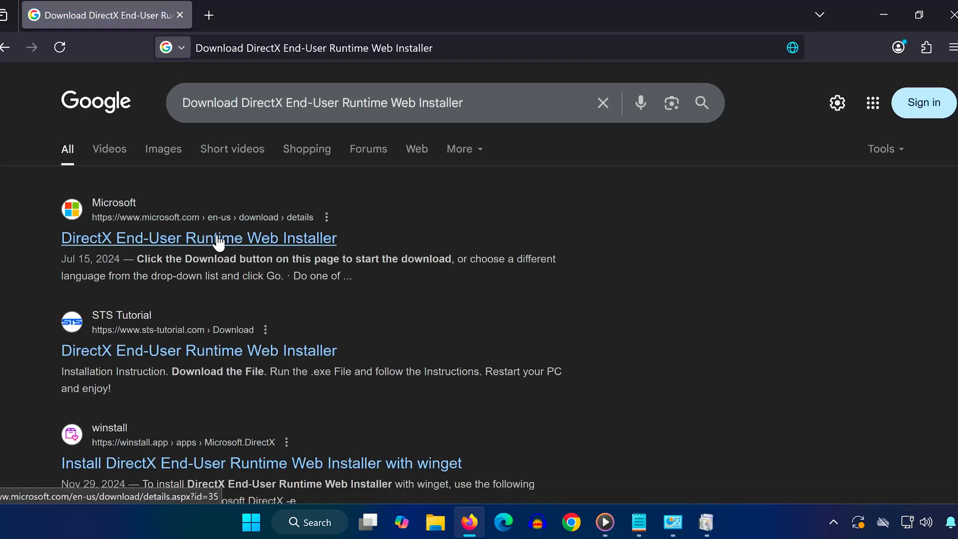
left_click(198, 238)
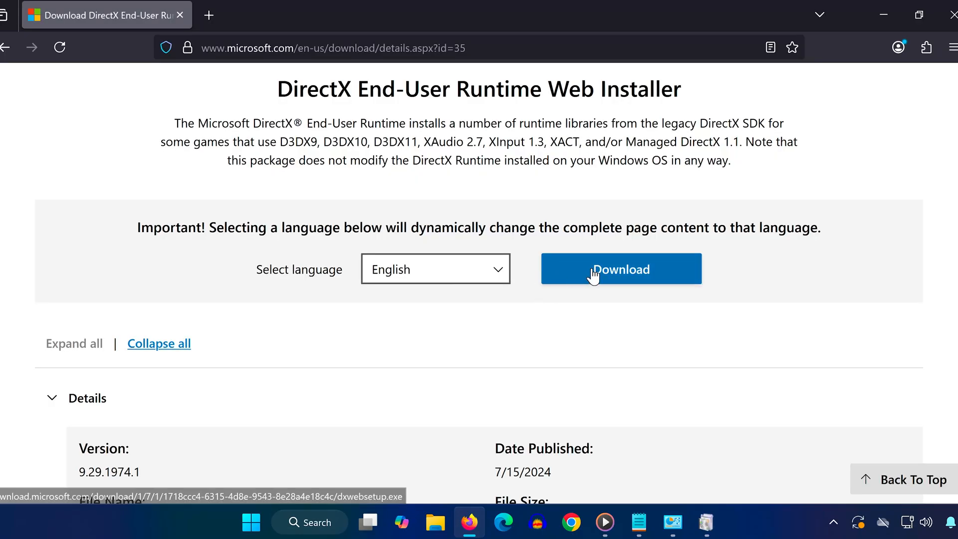
left_click(621, 269)
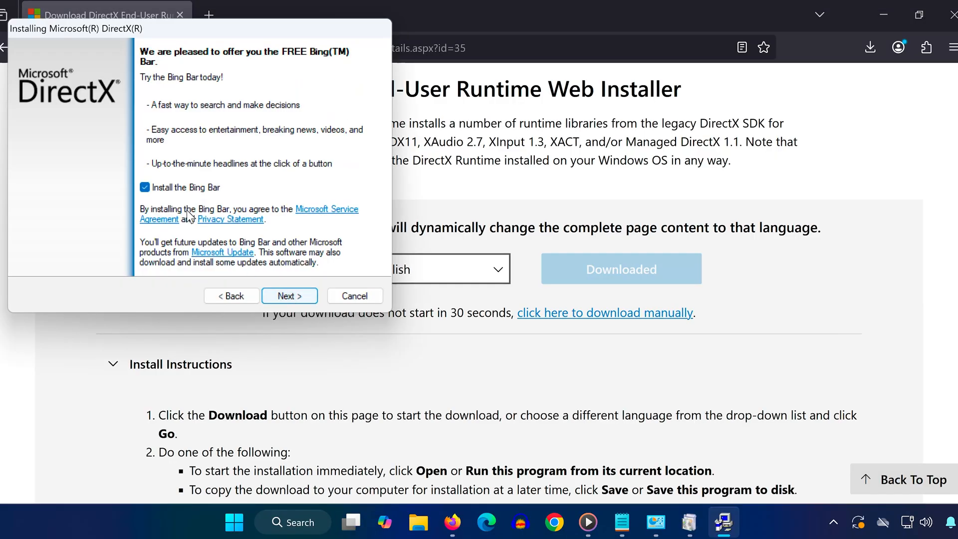
Uncheck the Bing Bar offer and start installing DirectX runtime components
left_click(145, 188)
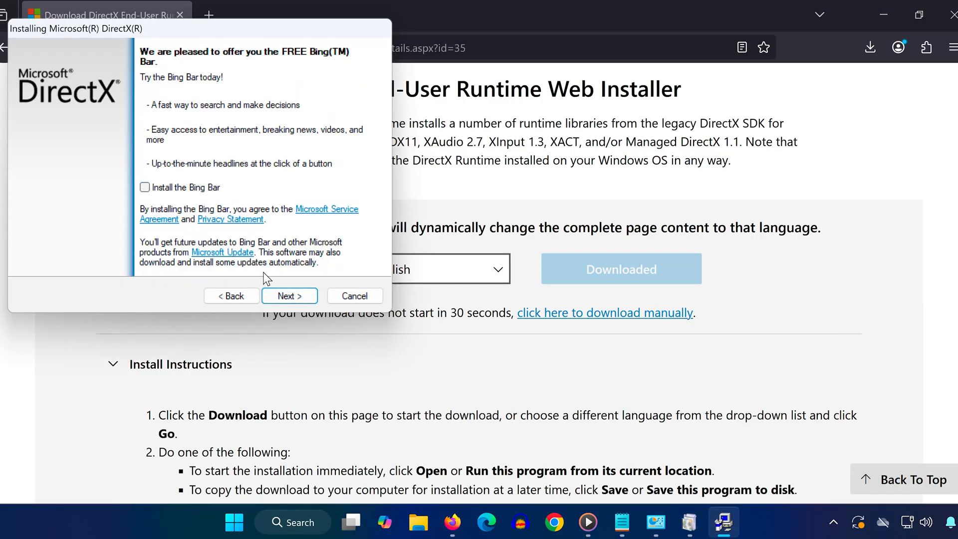
left_click(289, 296)
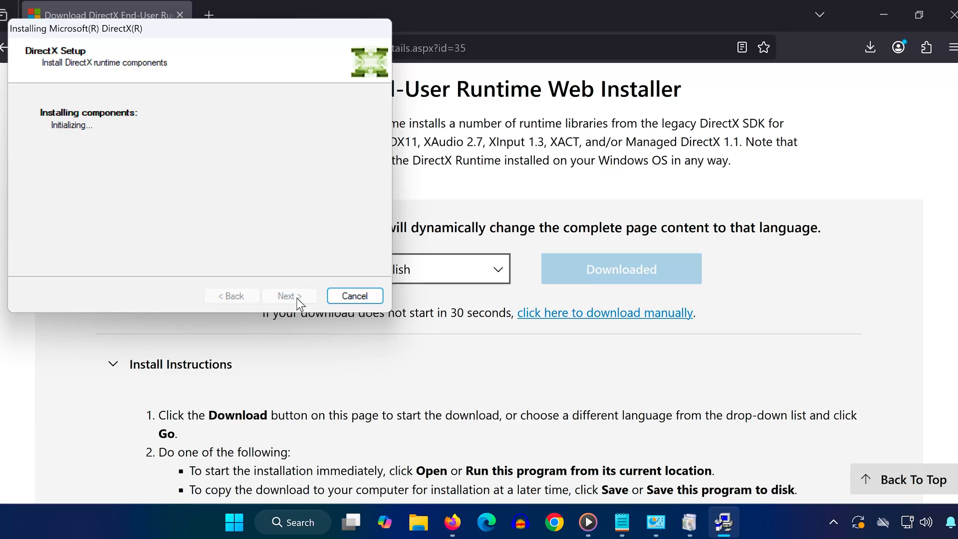
left_click(234, 522)
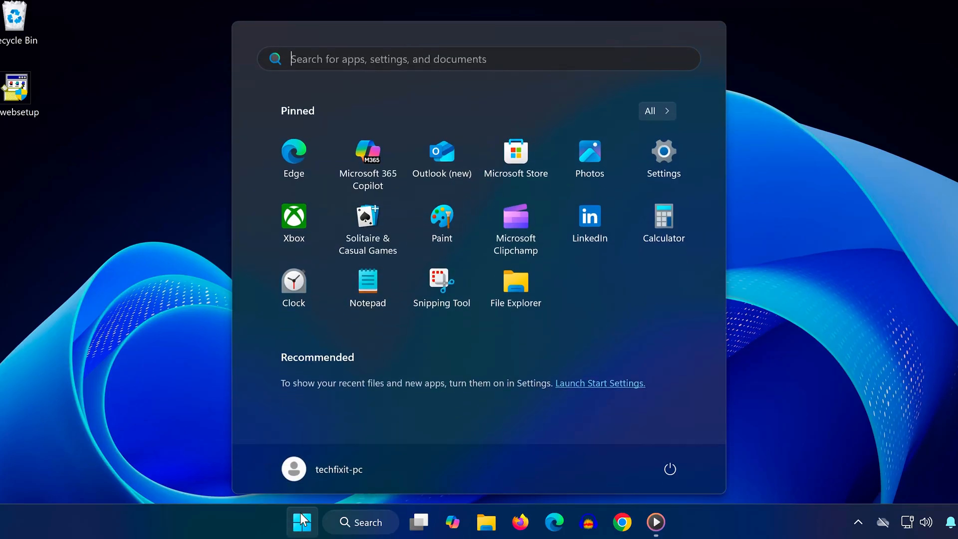
Open Settings' Windows Update page and install the 2025-07 Cumulative Update for Windows 11
type("set")
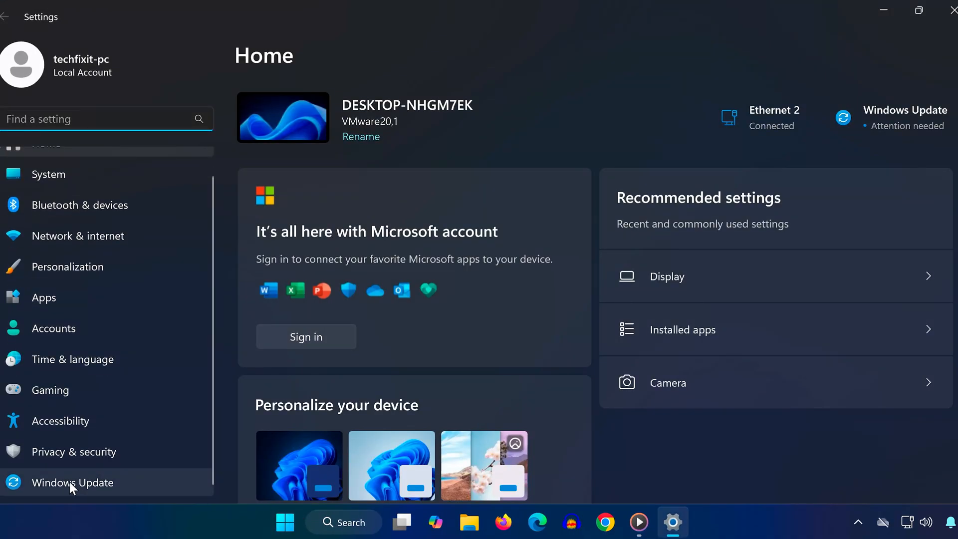
left_click(71, 482)
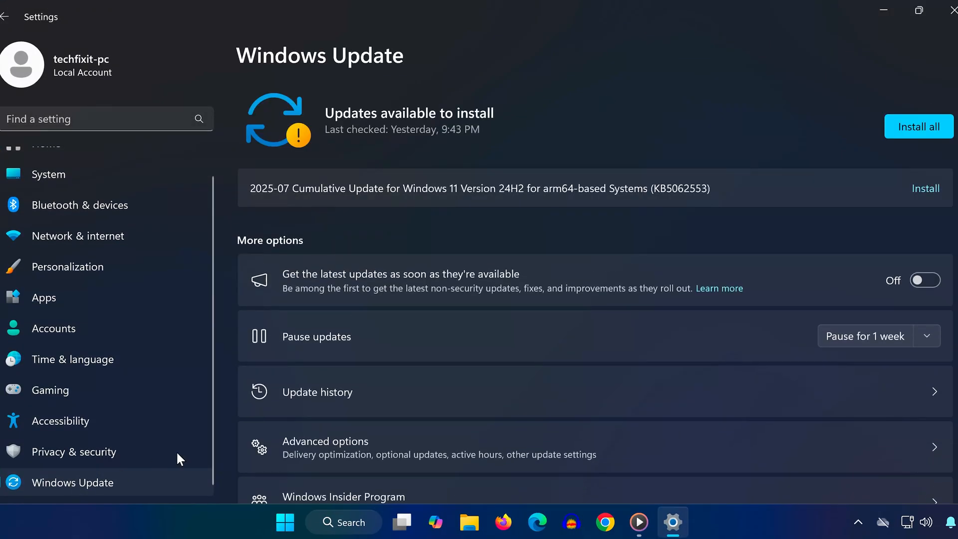
mouse_move(918, 126)
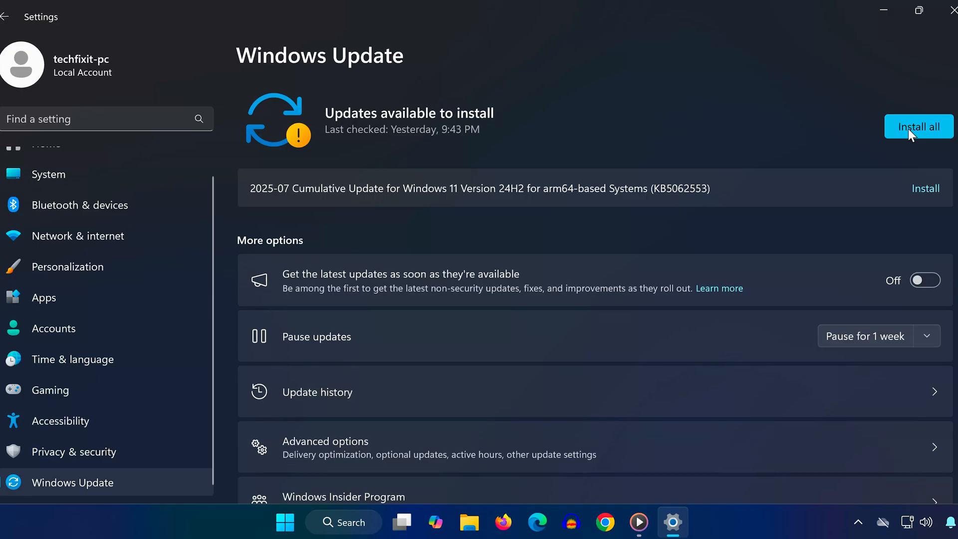
left_click(918, 126)
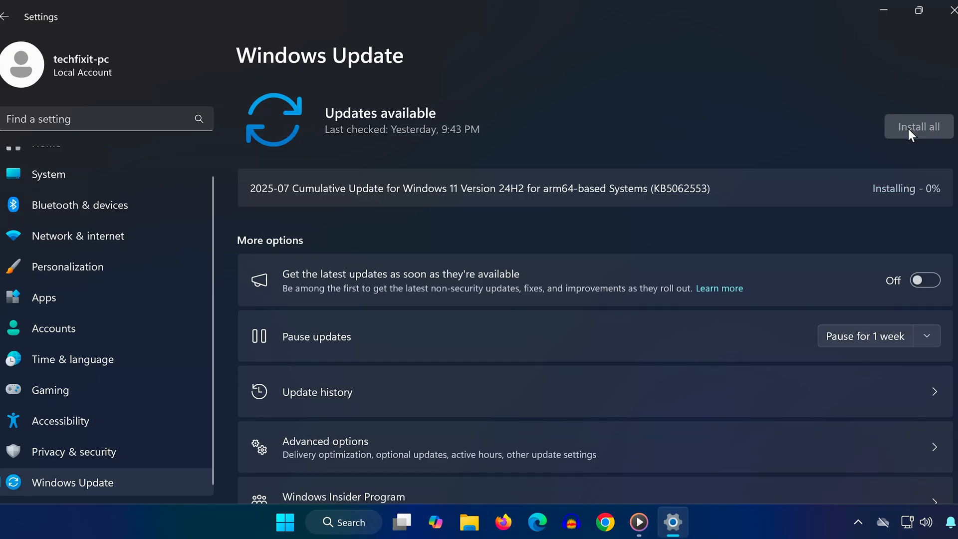